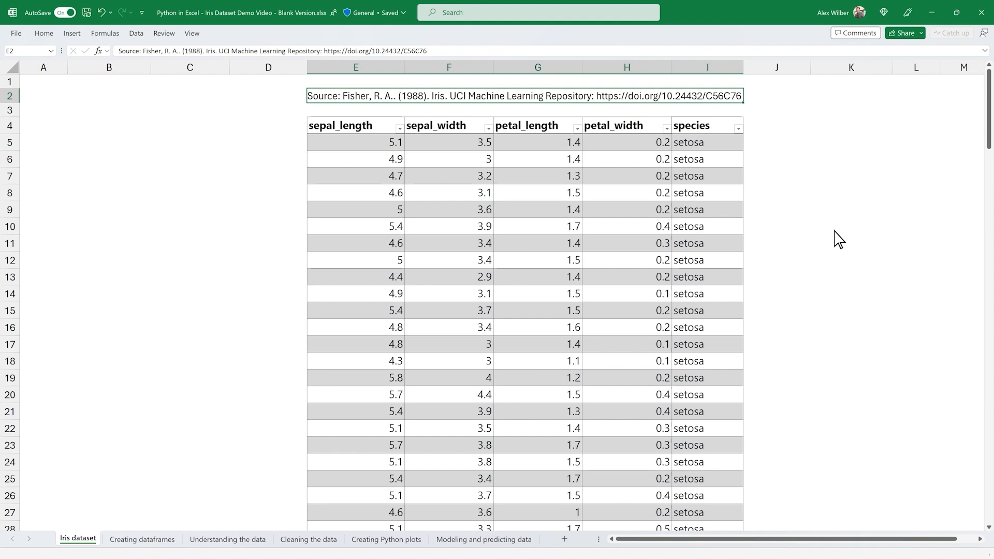
- Review the Iris table through row 150 and move to the Creating dataframes sheet
scroll("down", 3)
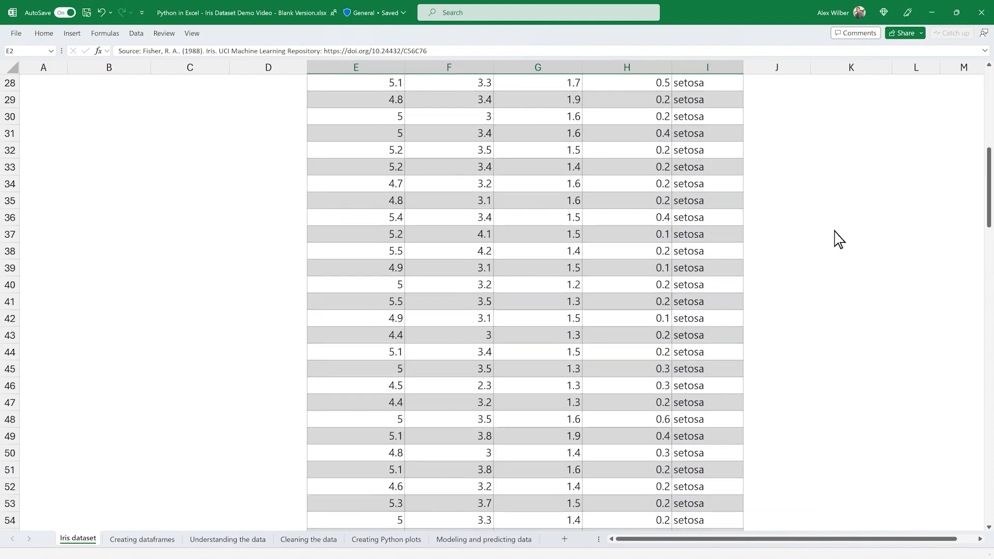
scroll("down", 3)
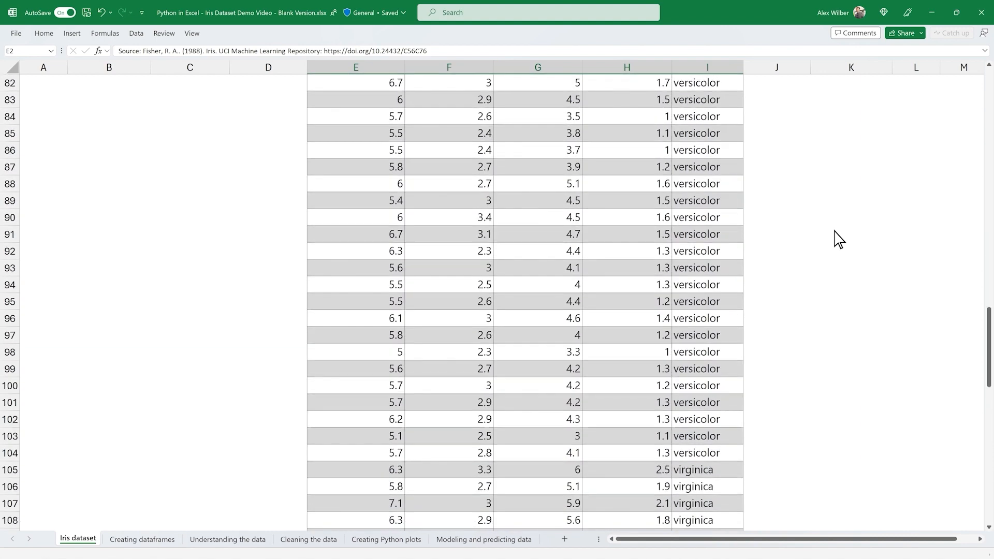
scroll("down", 3)
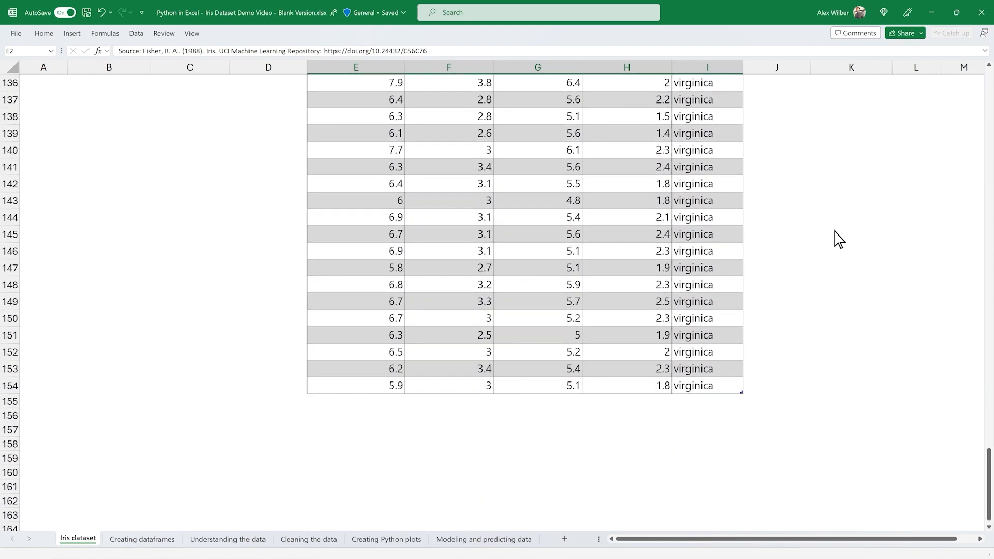
left_click(142, 539)
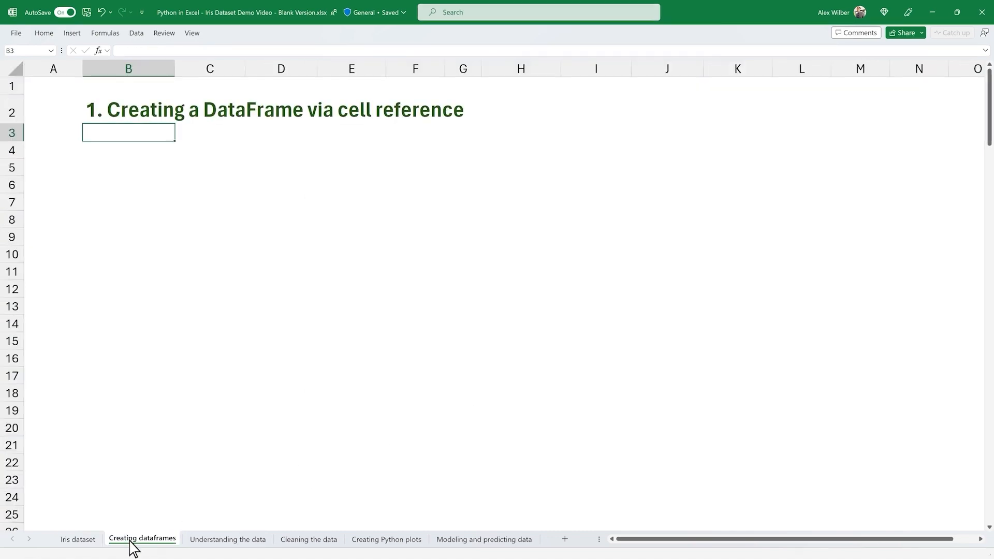
- Enter a Python formula in B3: df1 = xl("Table1[#All]", headers = True)
type("=")
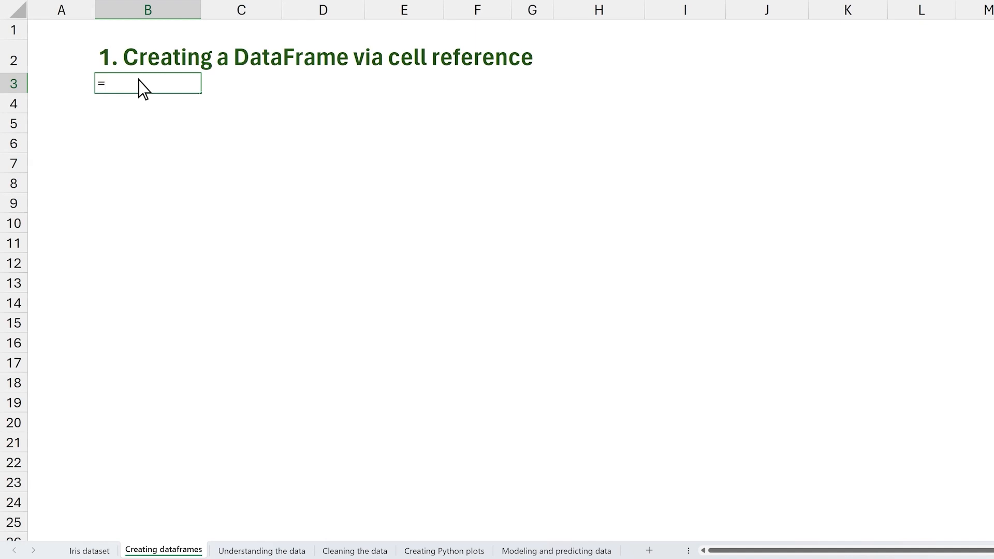
type("py")
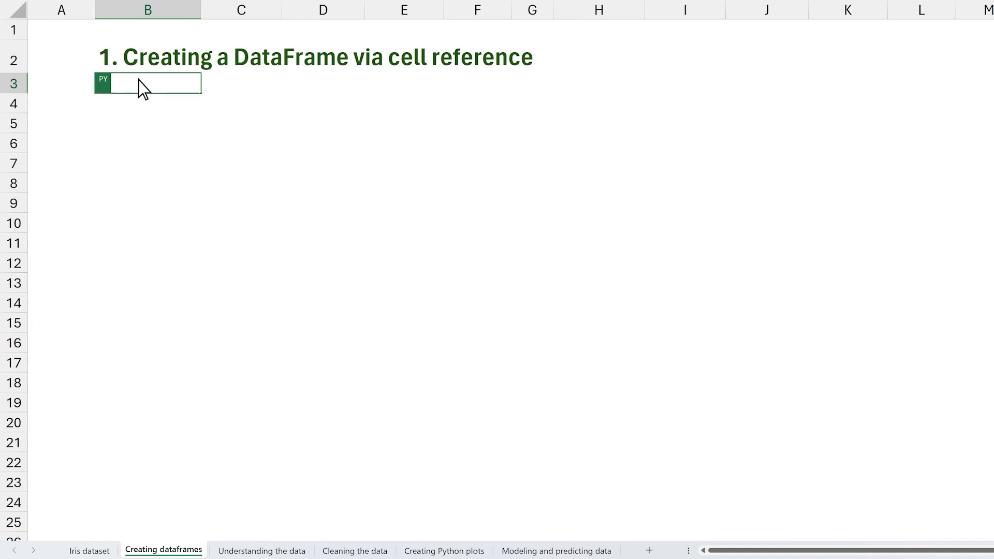
type("df1 = xl")
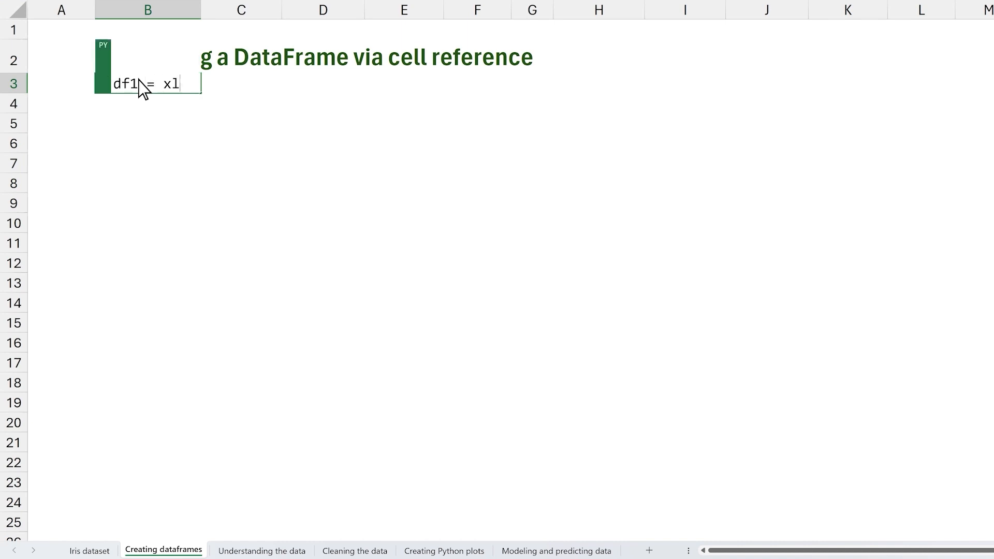
type("(\"Table1[#All]\", headers = True)")
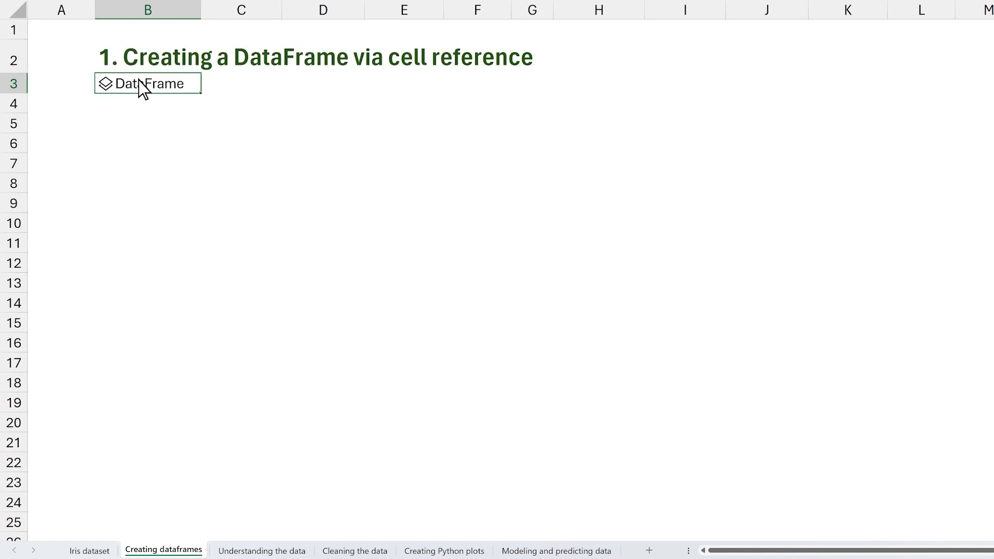
mouse_move(140, 69)
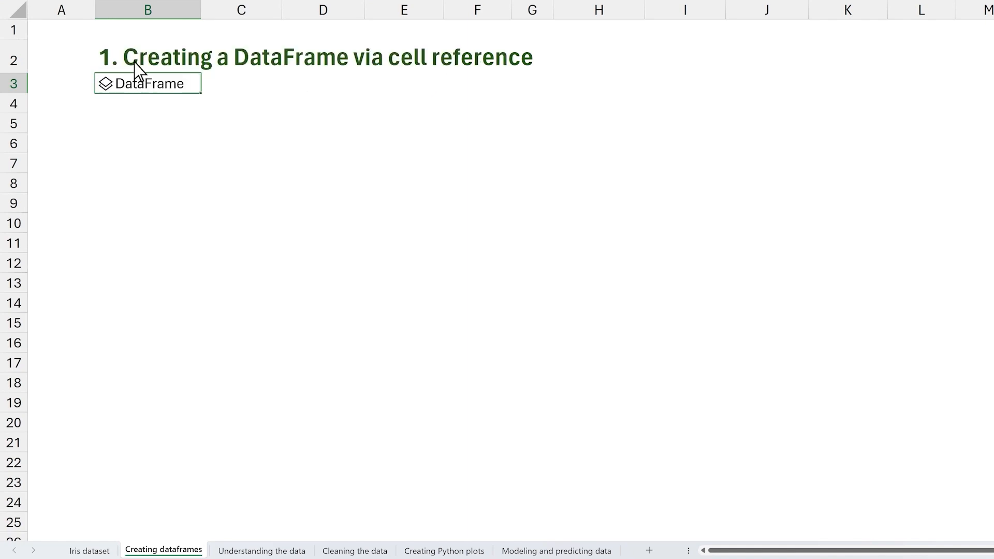
- Show df1 as spilled Excel values and move to the Understanding the data sheet
left_click(116, 56)
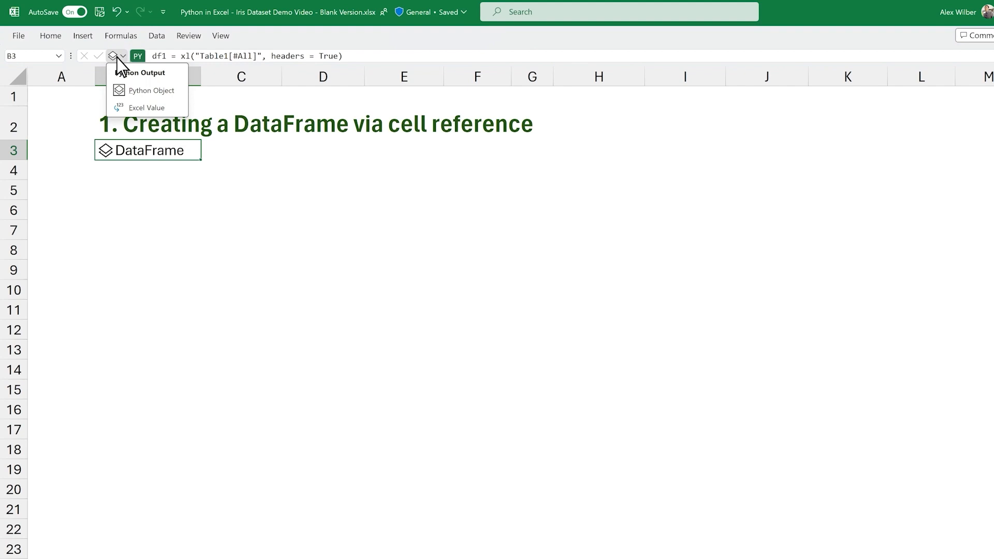
mouse_move(146, 114)
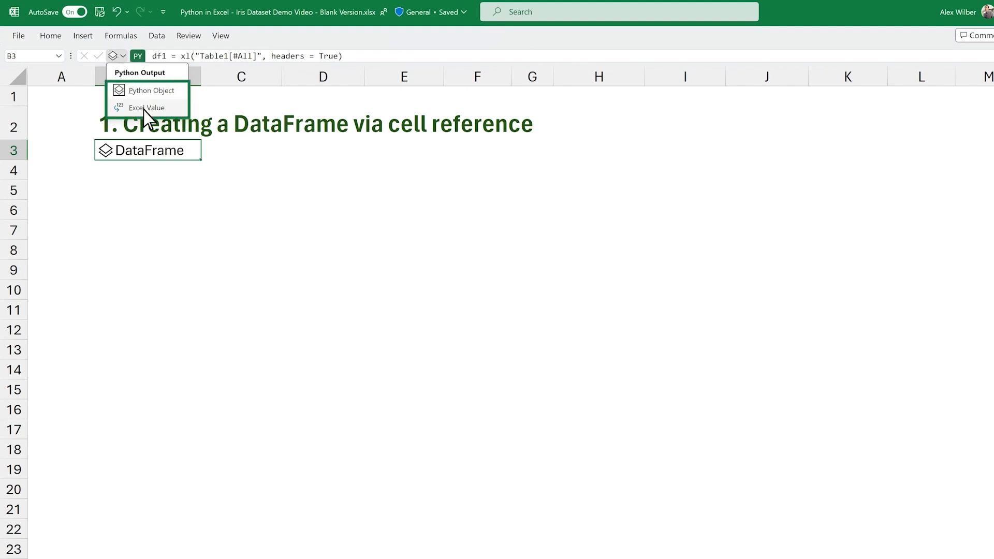
left_click(146, 107)
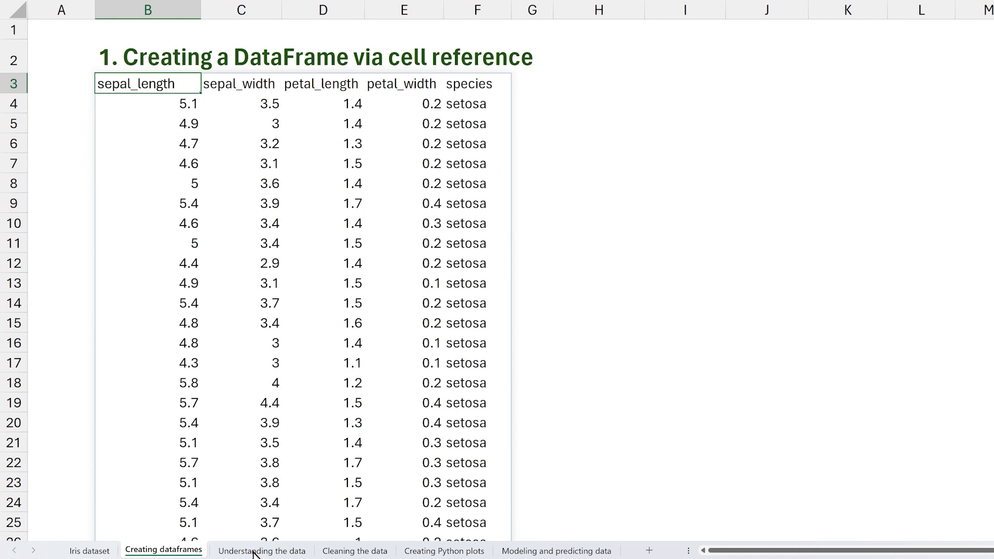
left_click(261, 550)
type("=py")
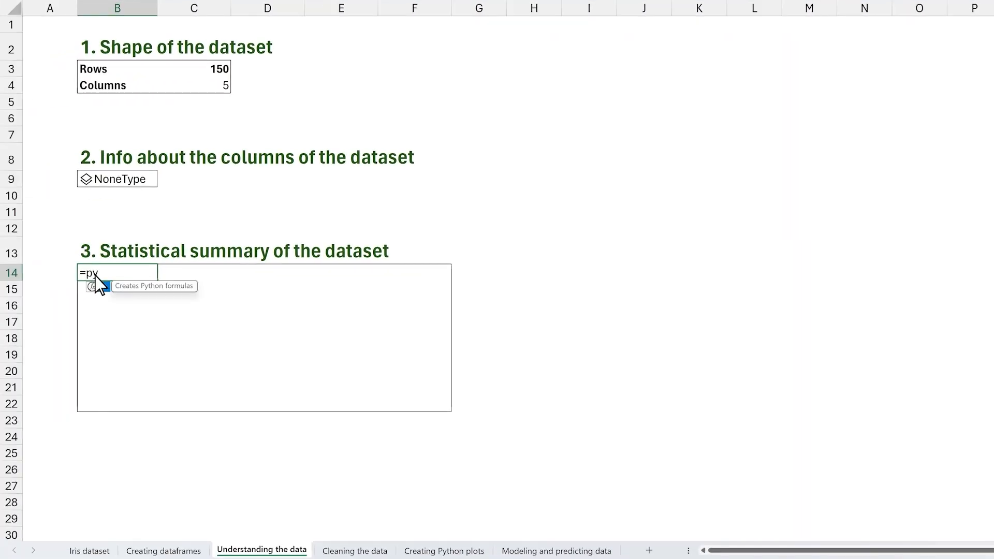
- Add df1.describe() as a Python summary in B14 and move to Cleaning the data
type("df1.describe()")
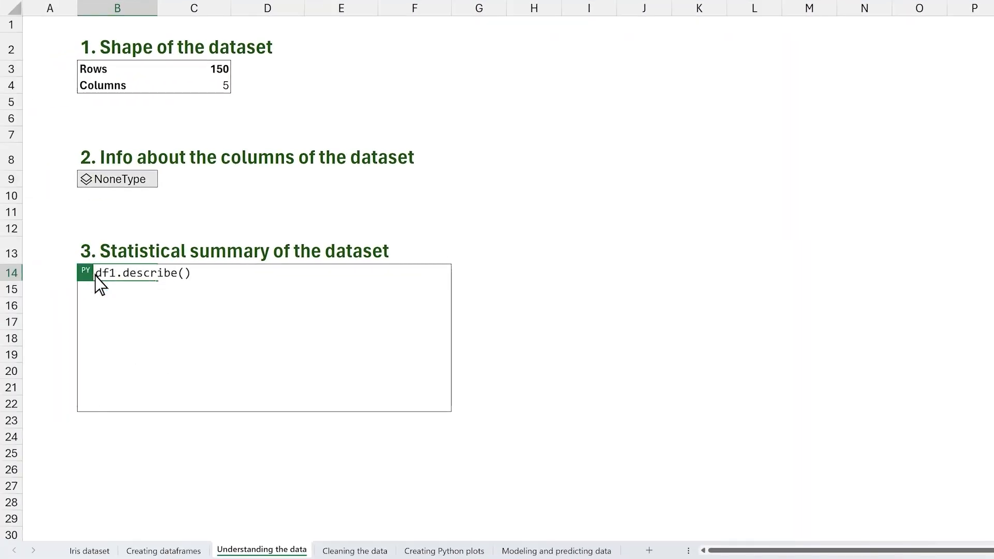
left_click(354, 549)
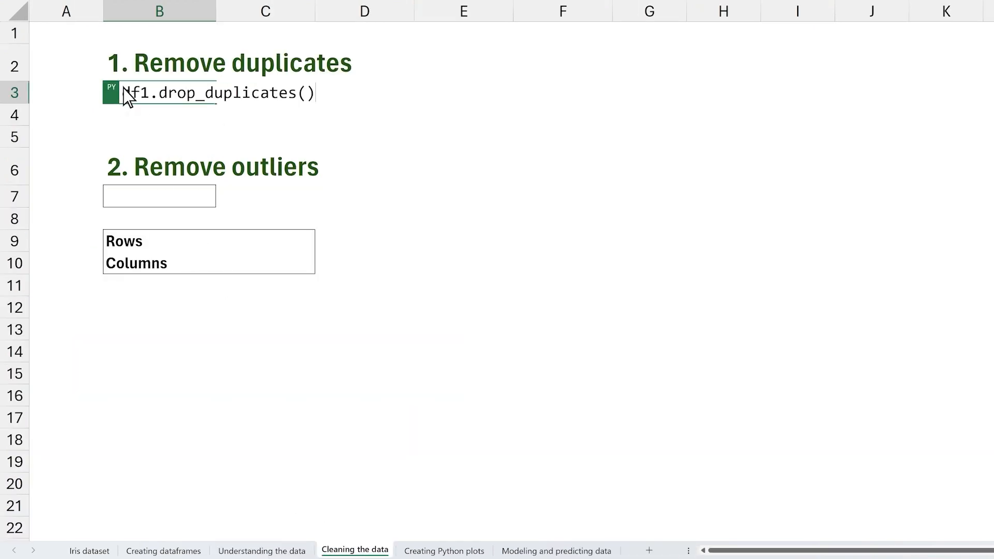
- Commit df1.drop_duplicates() leaving 146 rows by 5 columns, then move to Creating Python plots
left_click(159, 196)
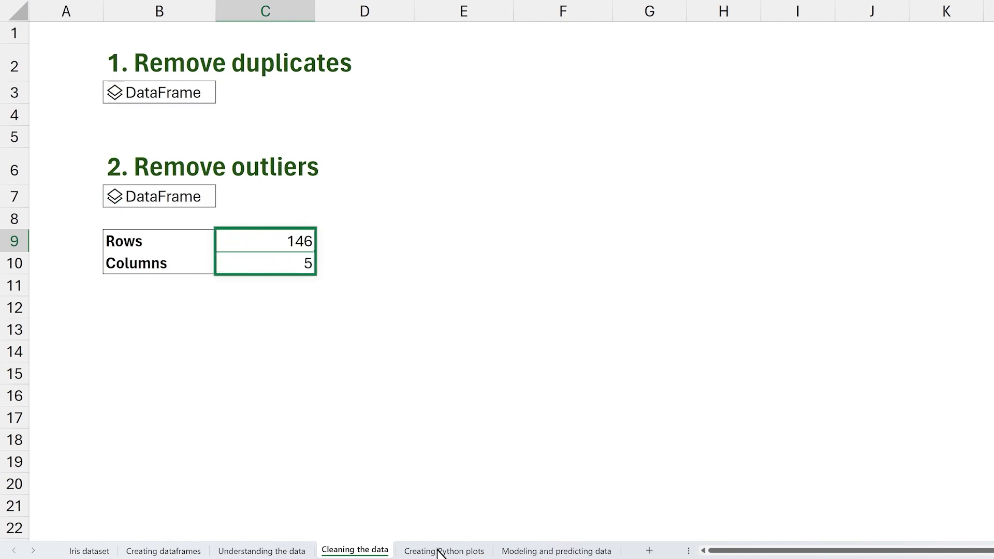
left_click(444, 550)
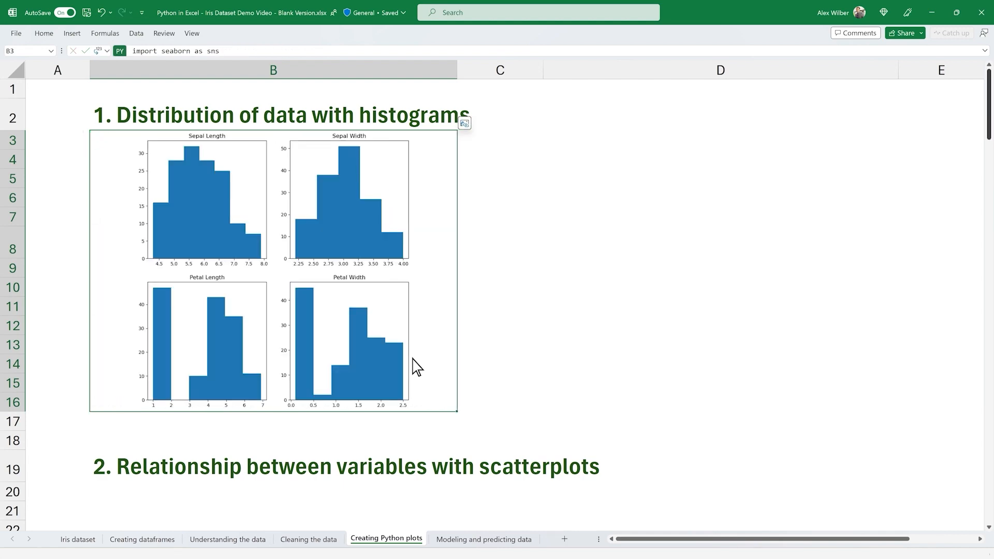
- Review the histograms and species pairplot, then move to Modeling and predicting data
scroll("down", 3)
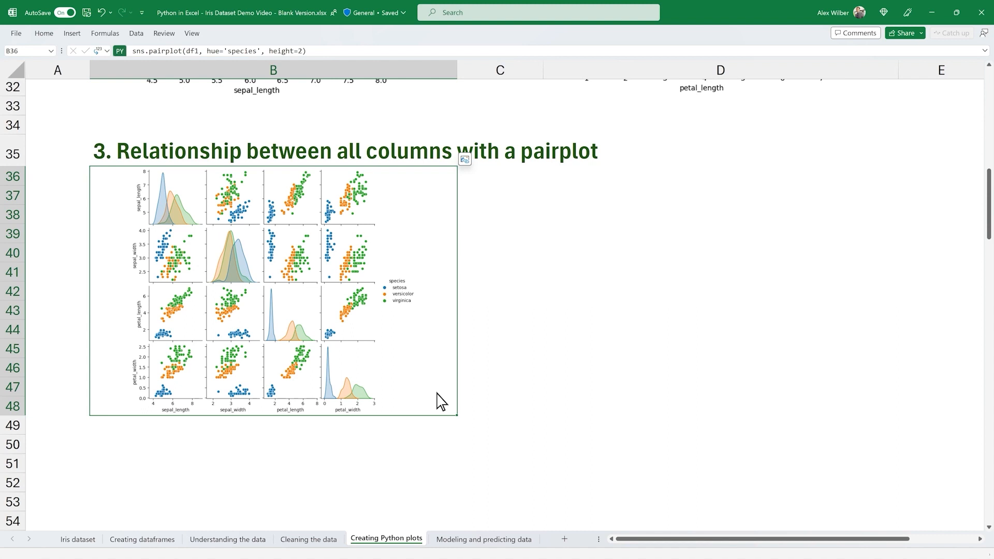
left_click(484, 539)
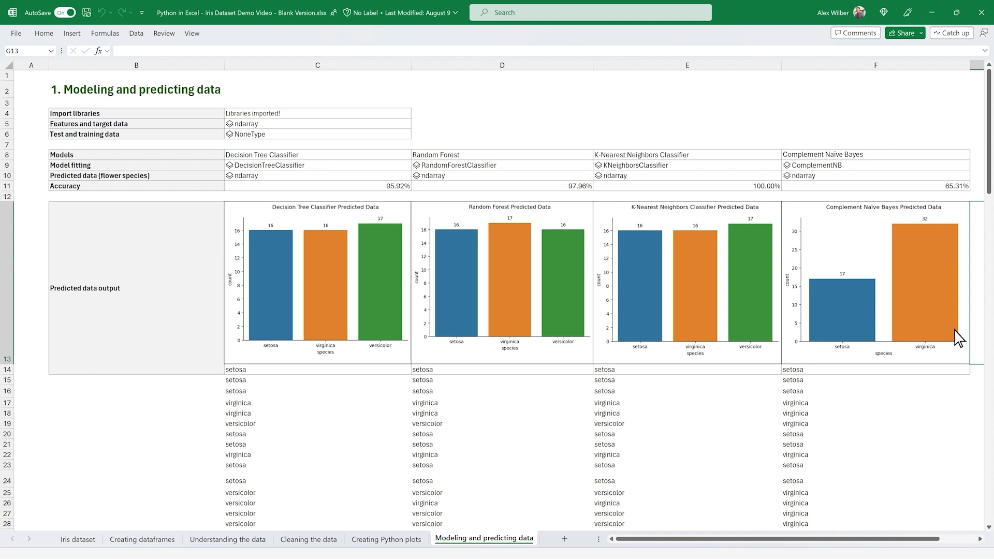
mouse_move(905, 33)
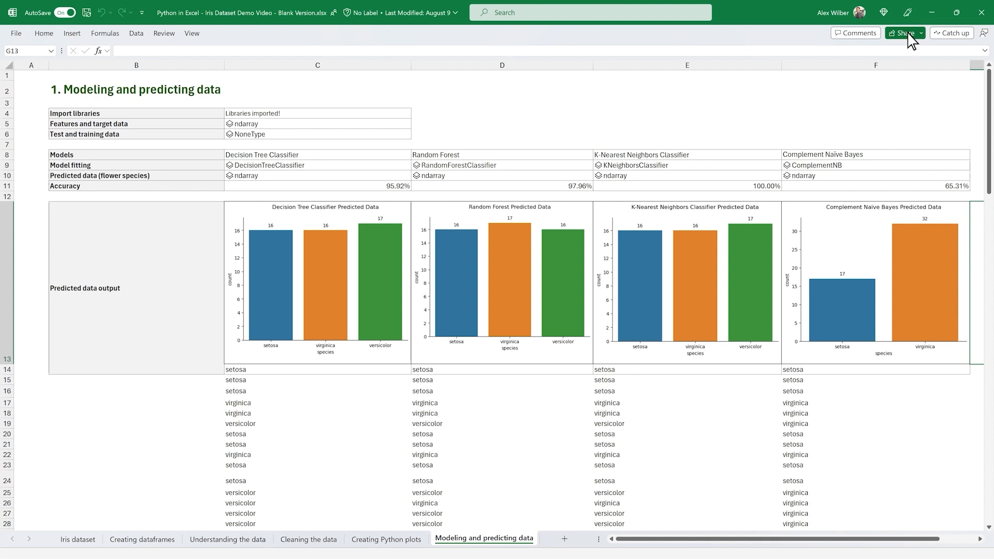
- Share the workbook with Megan Bowen as editor with the note "Check out this analysis!"
left_click(903, 32)
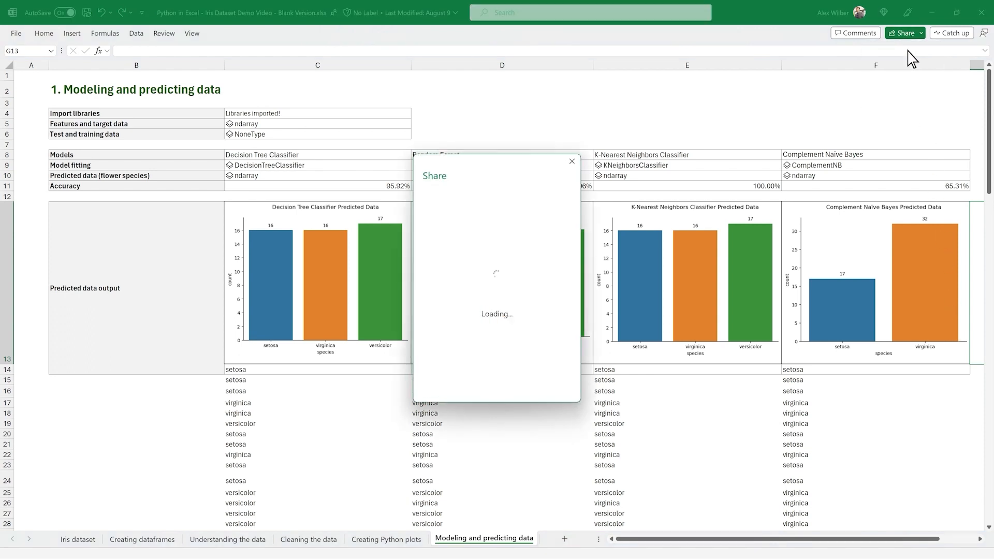
type("megan Bowen")
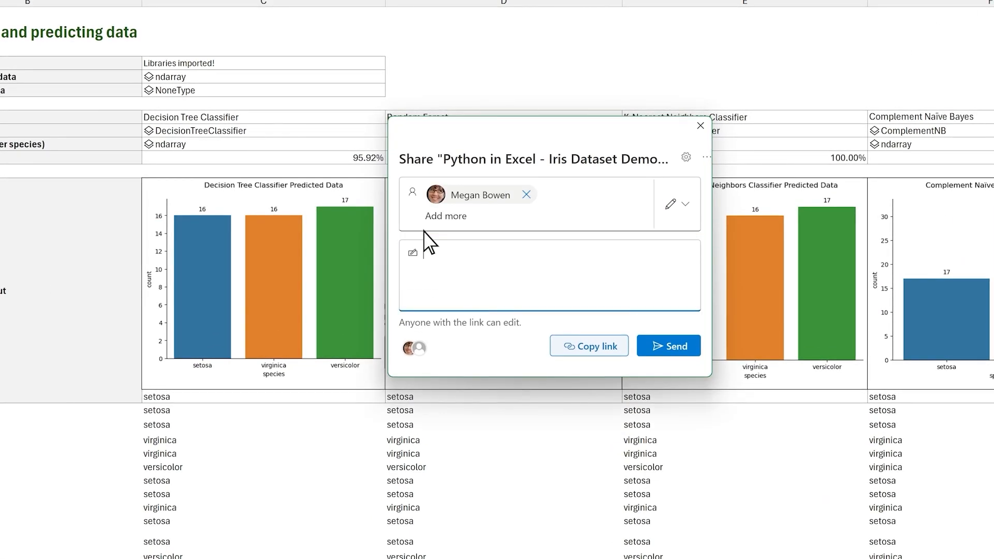
type("Check out this an")
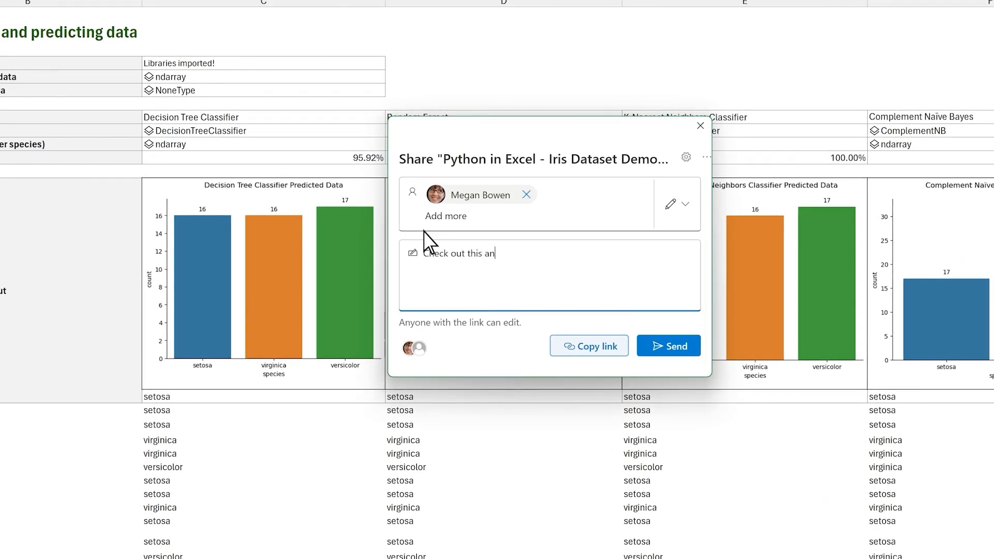
type("alysis!")
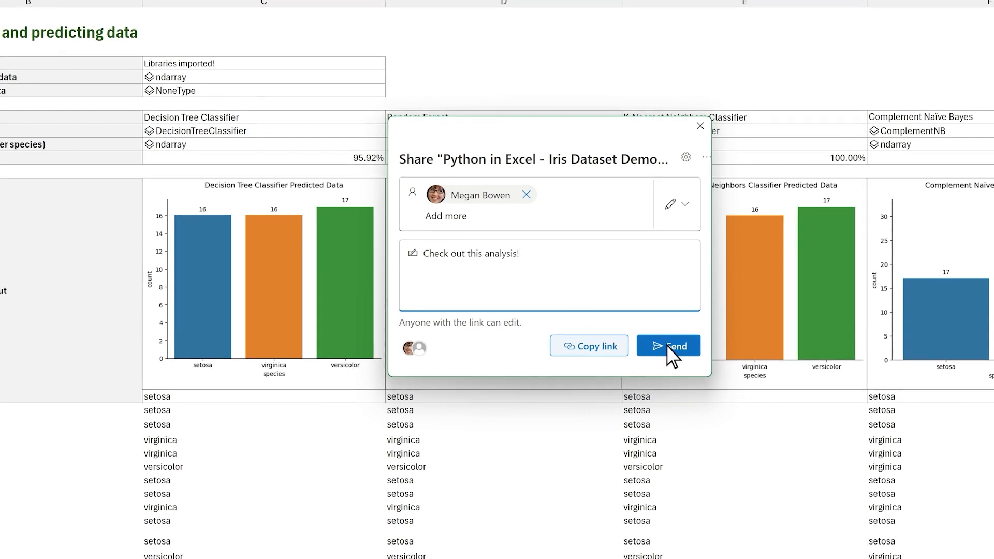
left_click(668, 345)
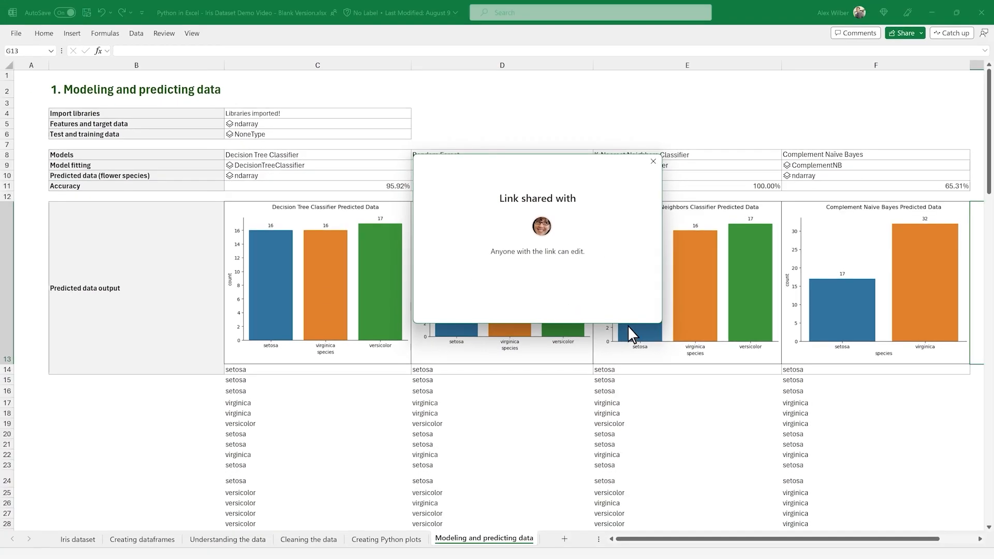
left_click(654, 160)
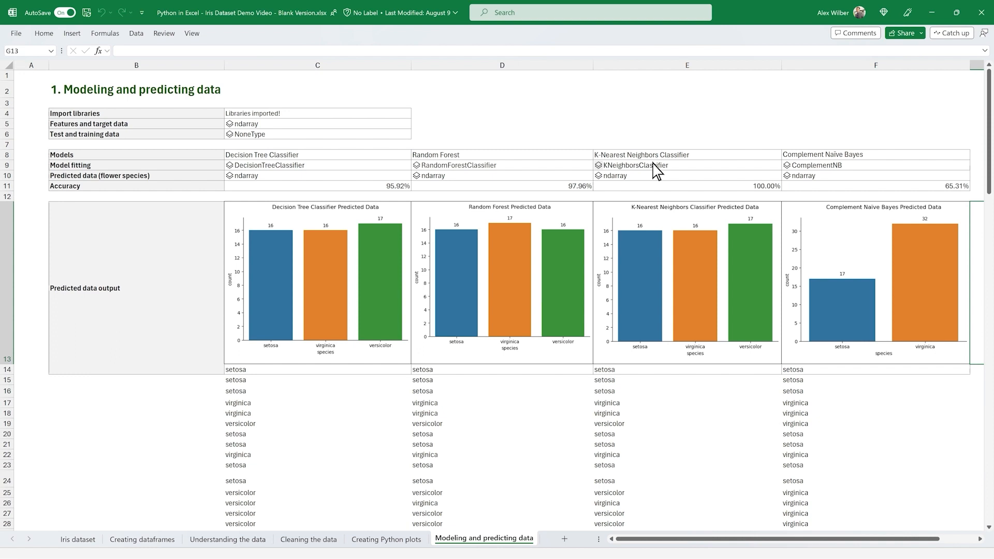